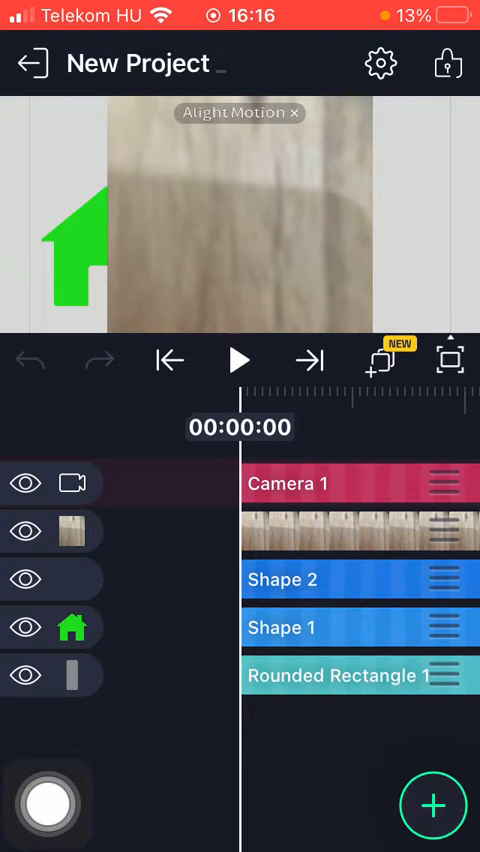
# Reach the Templates & Presets library from the add-element menu's Template section via View All
pyautogui.click(434, 804)
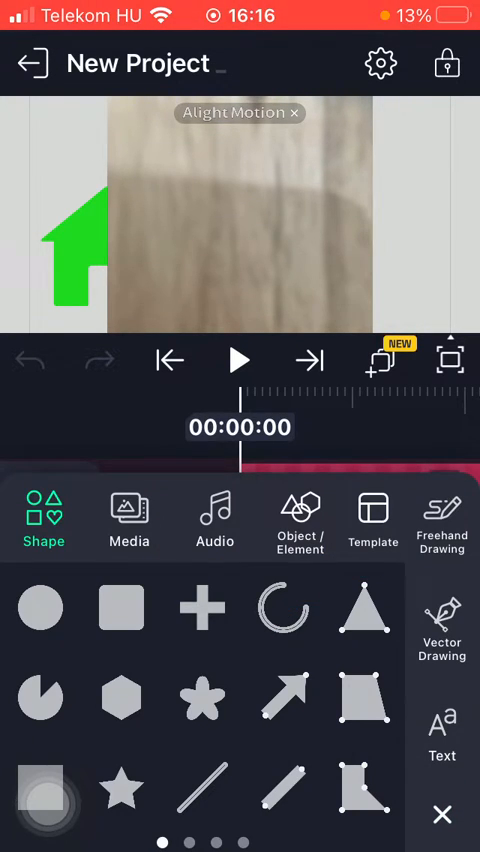
pyautogui.click(372, 520)
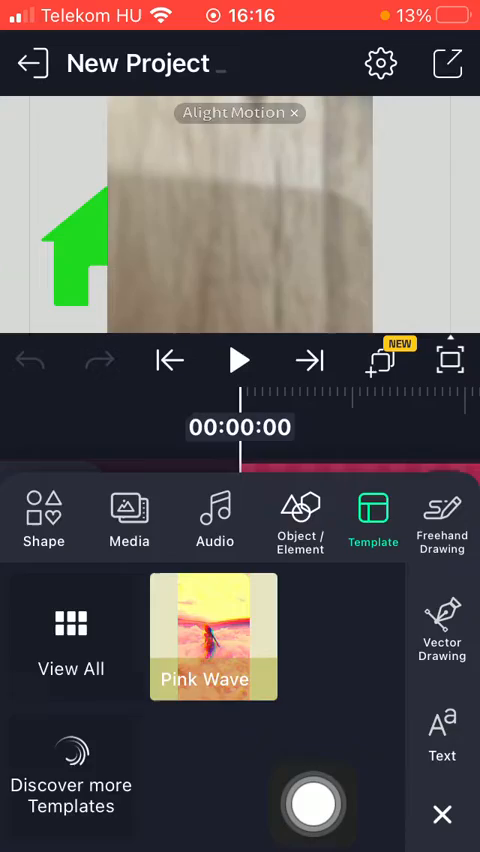
pyautogui.click(72, 636)
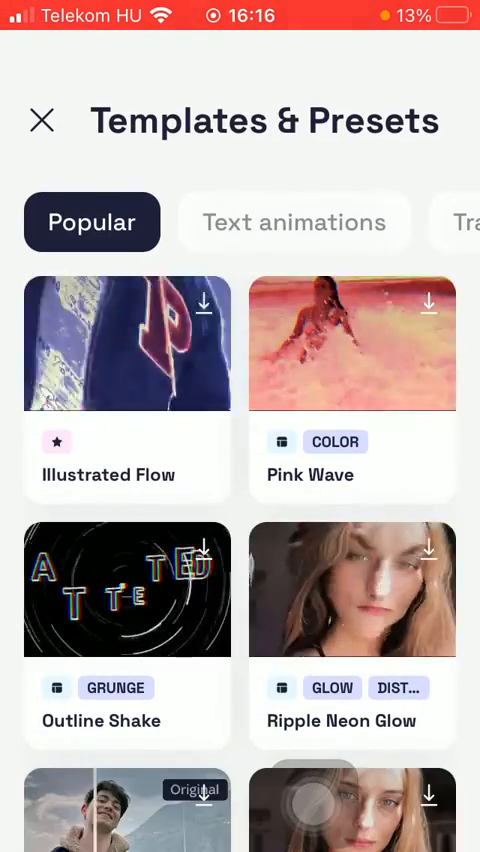
# Scroll the gallery to the Cinematic template and start its download, raising the Import Element prompt
pyautogui.scroll(-3)
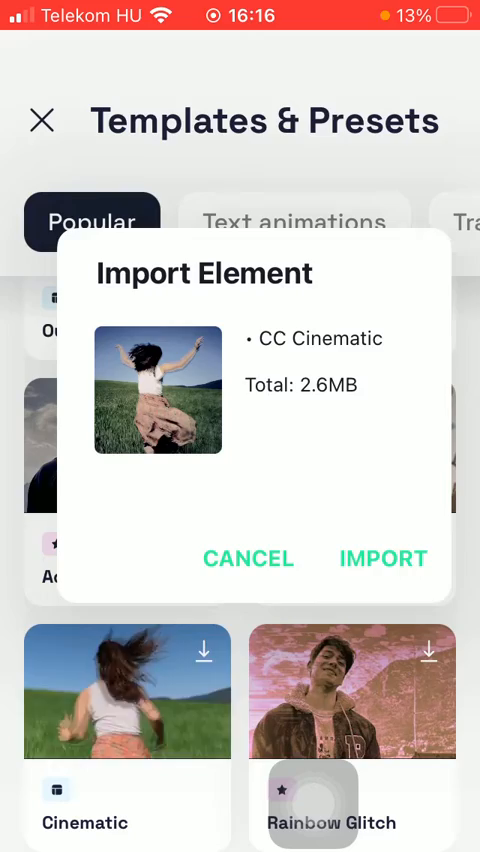
# Import CC Cinematic (2.6 MB) and load it in the Template editor for media selection
pyautogui.click(384, 558)
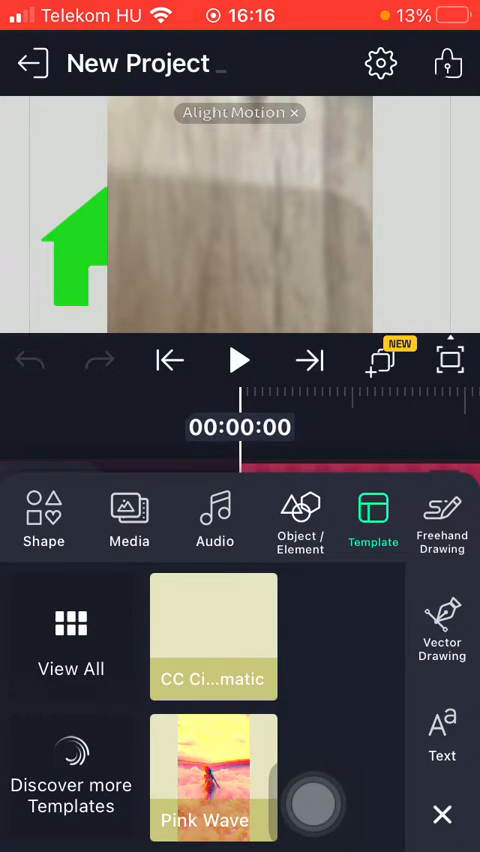
pyautogui.click(212, 778)
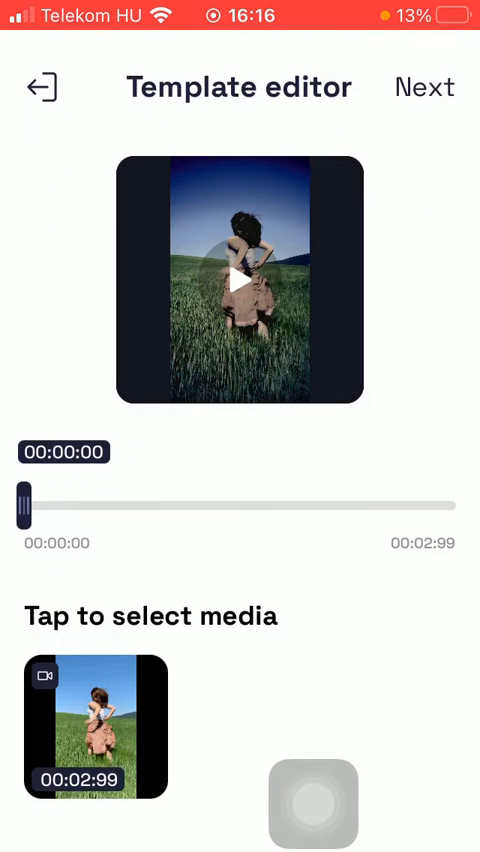